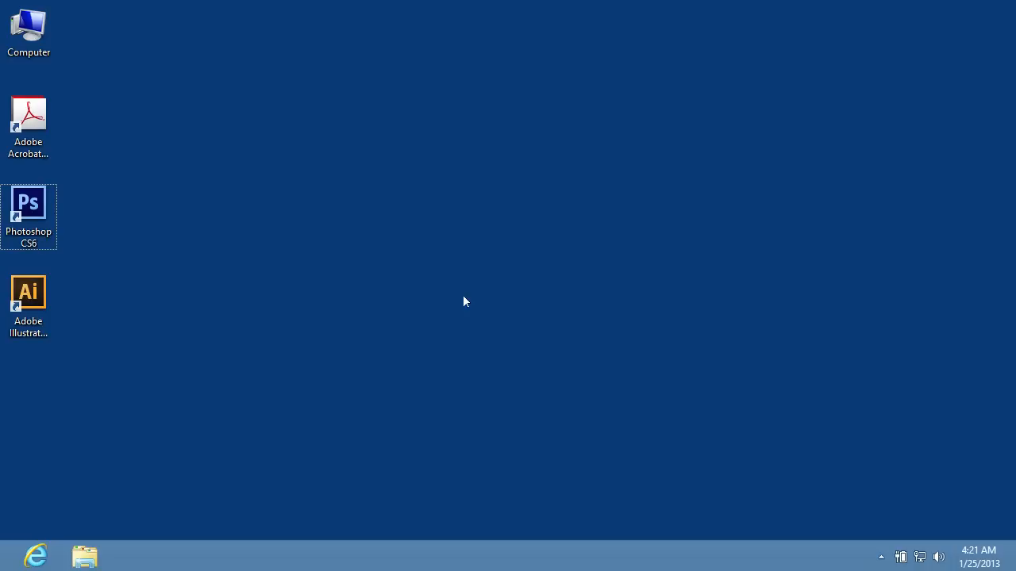
# Launch Photoshop CS6 from its desktop shortcut.
pyautogui.doubleClick(29, 203)
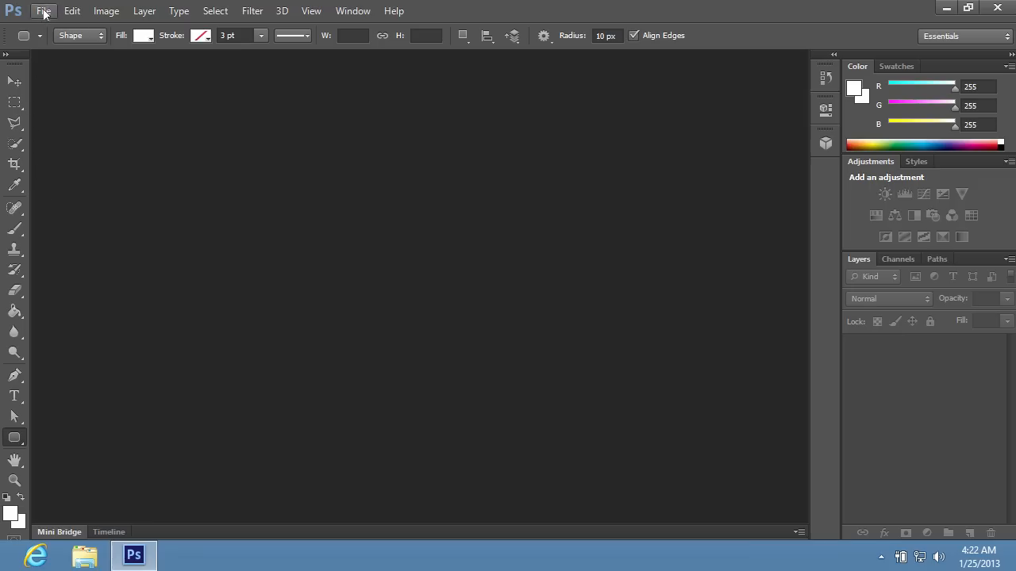
# Create a new 595×842 px, 72 ppi document with a white background.
pyautogui.click(43, 9)
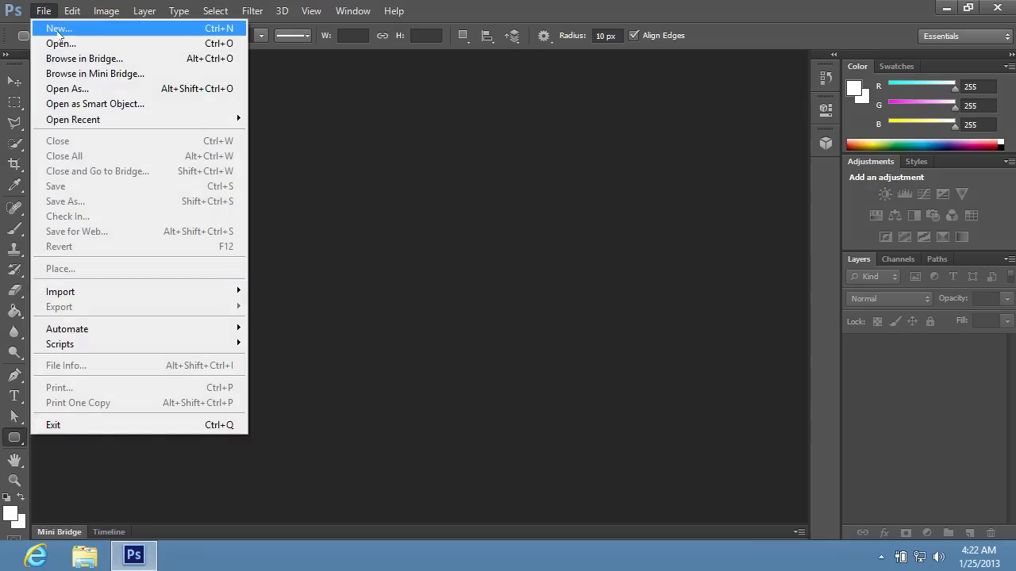
pyautogui.click(57, 28)
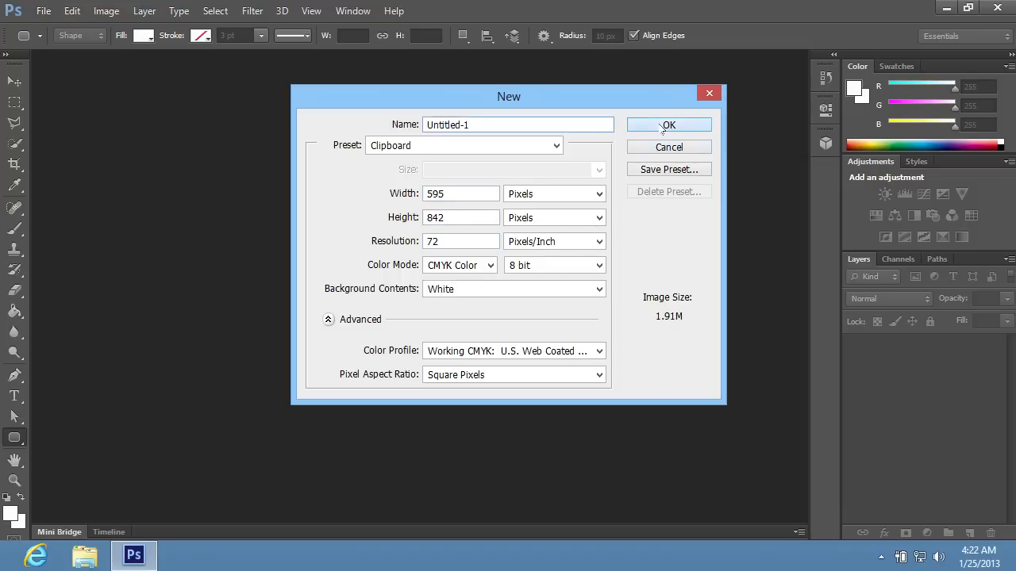
pyautogui.click(669, 124)
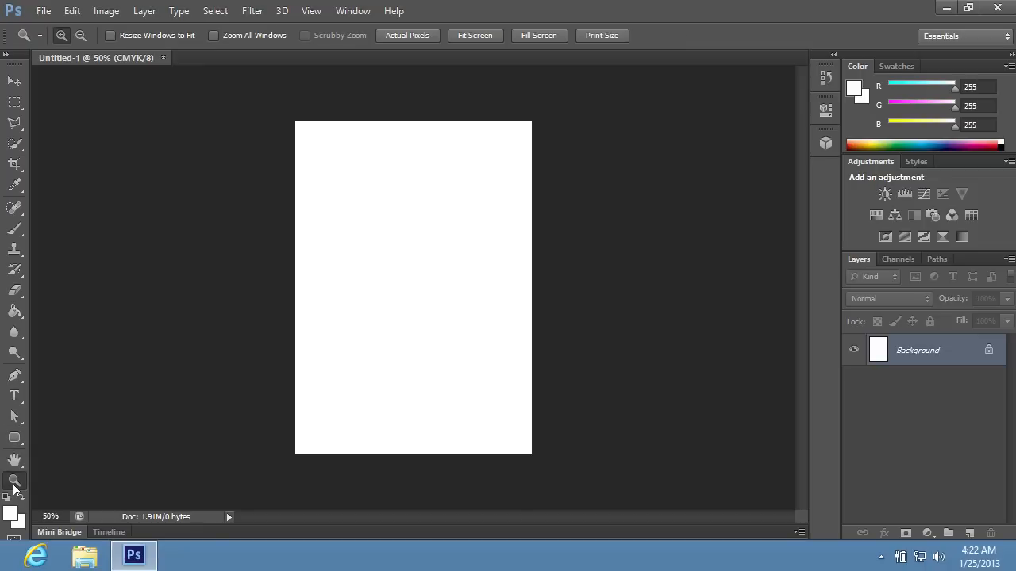
# Zoom in on the blank page and set the foreground colour to black (000000).
pyautogui.moveTo(295, 231); pyautogui.dragTo(524, 333)
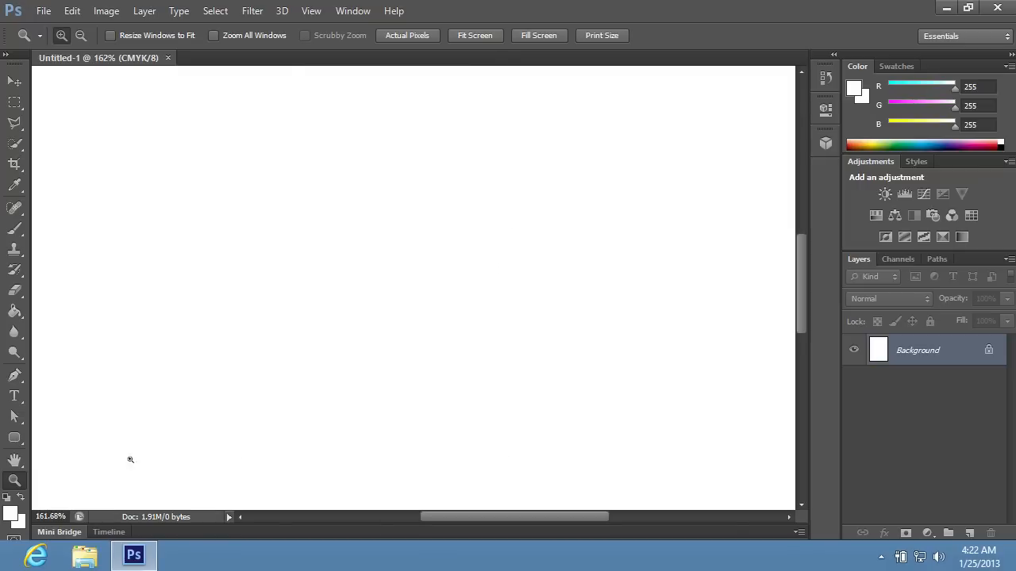
pyautogui.click(15, 438)
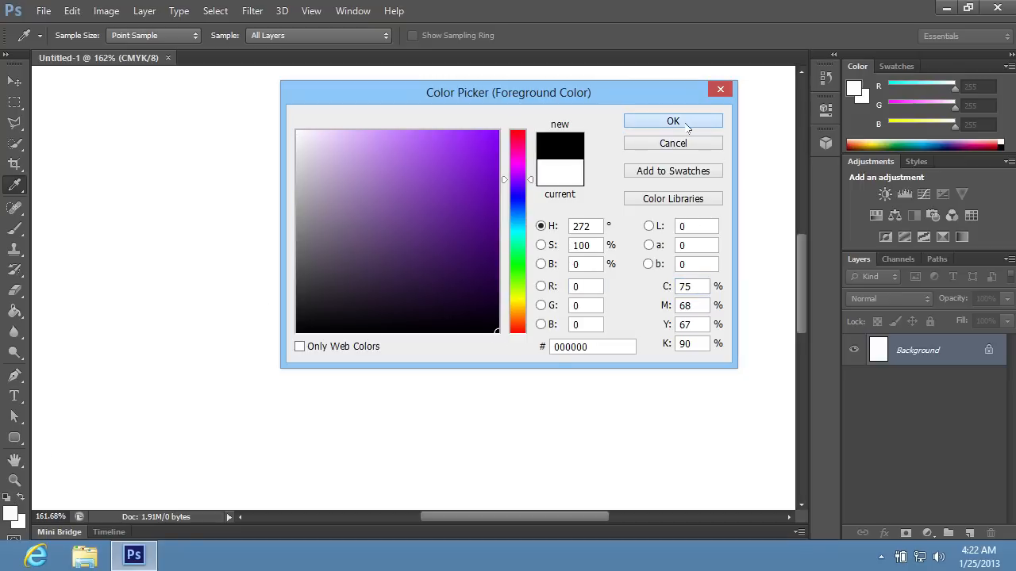
pyautogui.click(673, 120)
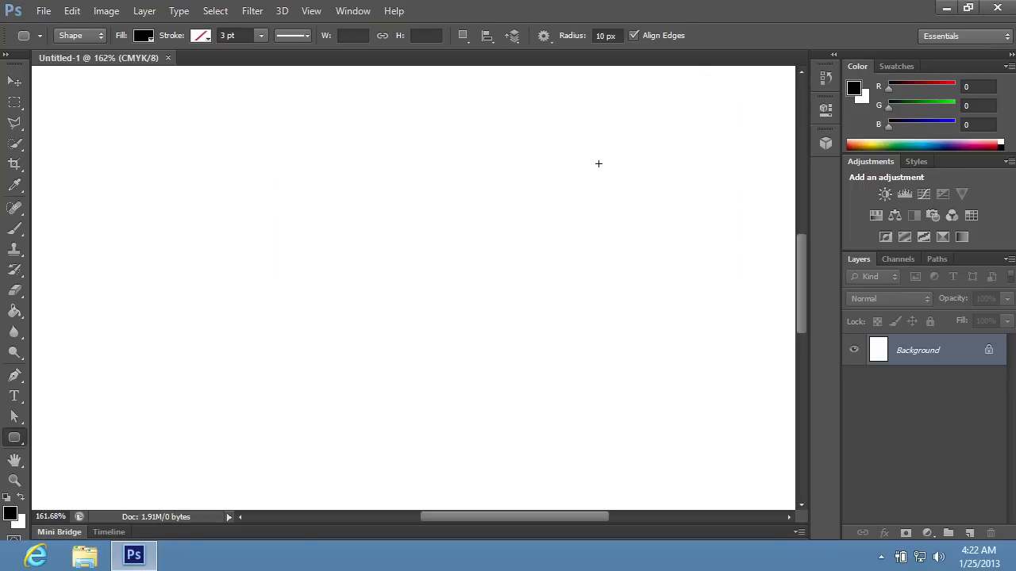
pyautogui.moveTo(155, 250)
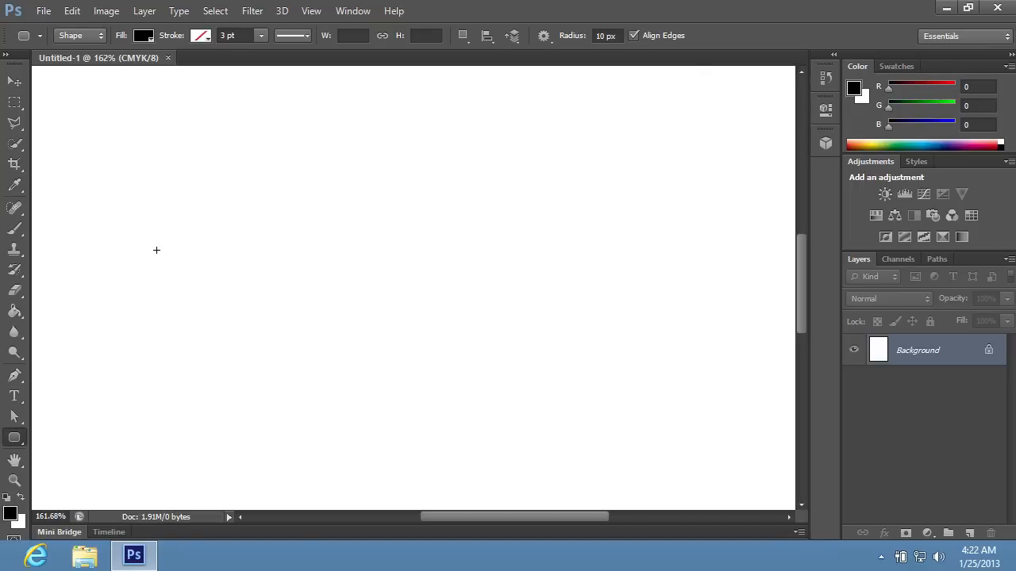
# Draw a black rounded rectangle (radius 10 px) at button size on the left of the page.
pyautogui.moveTo(157, 252); pyautogui.dragTo(189, 268)
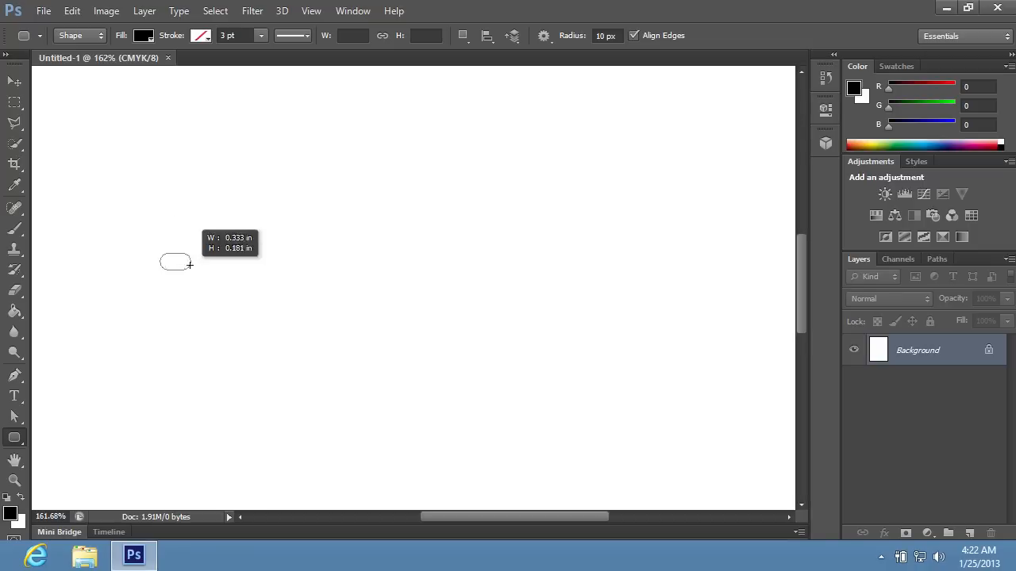
pyautogui.moveTo(162, 264); pyautogui.dragTo(314, 296)
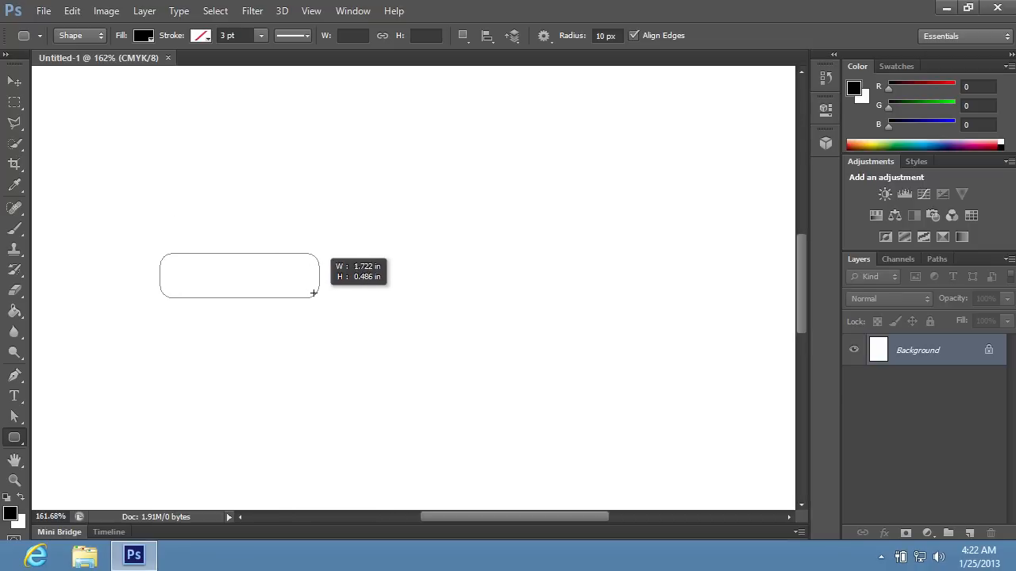
pyautogui.moveTo(160, 257); pyautogui.dragTo(314, 293)
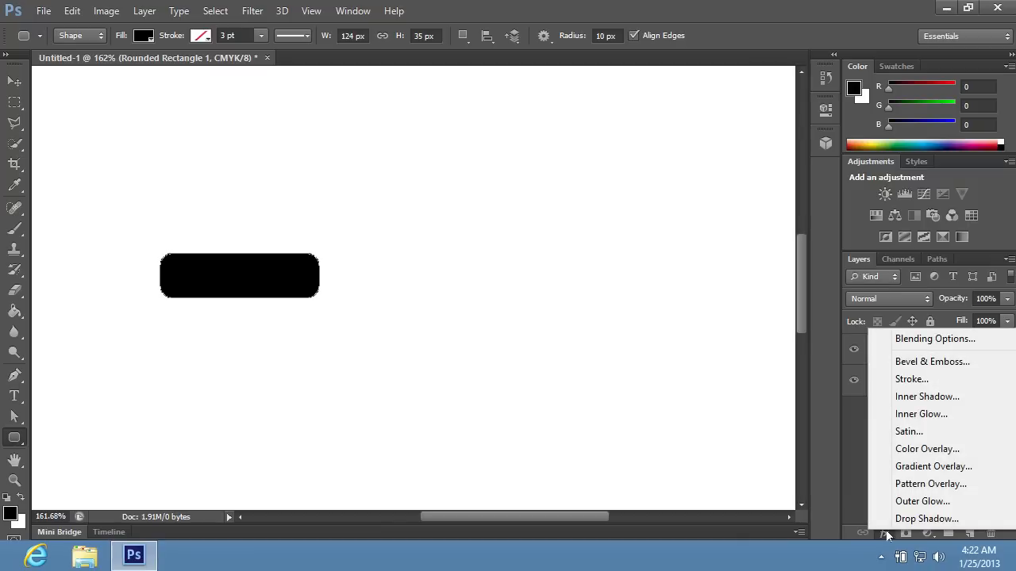
pyautogui.moveTo(933, 466)
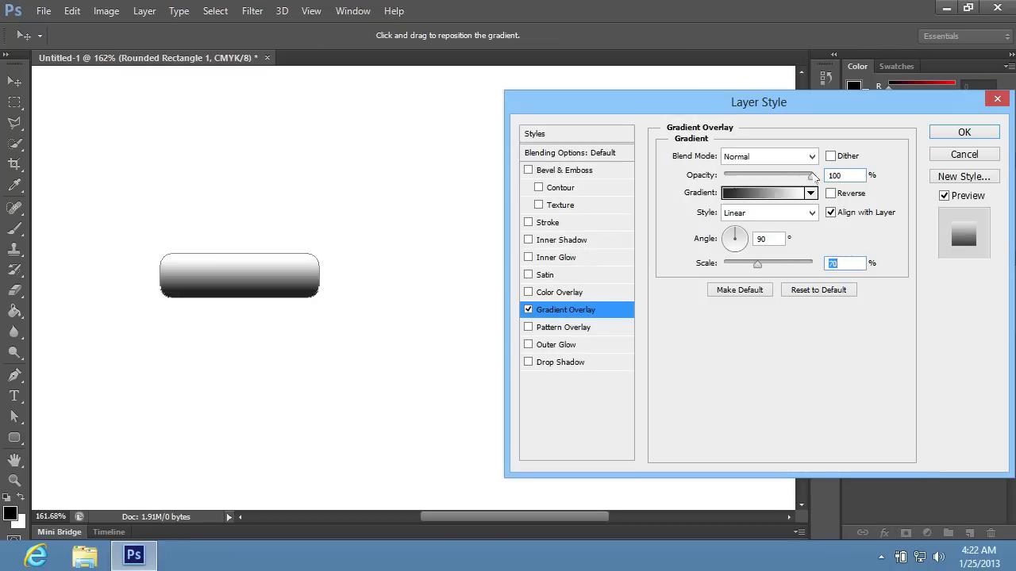
# Apply a 90° Gradient Overlay at 70% scale and enable Inner Glow.
pyautogui.moveTo(813, 175); pyautogui.dragTo(784, 175)
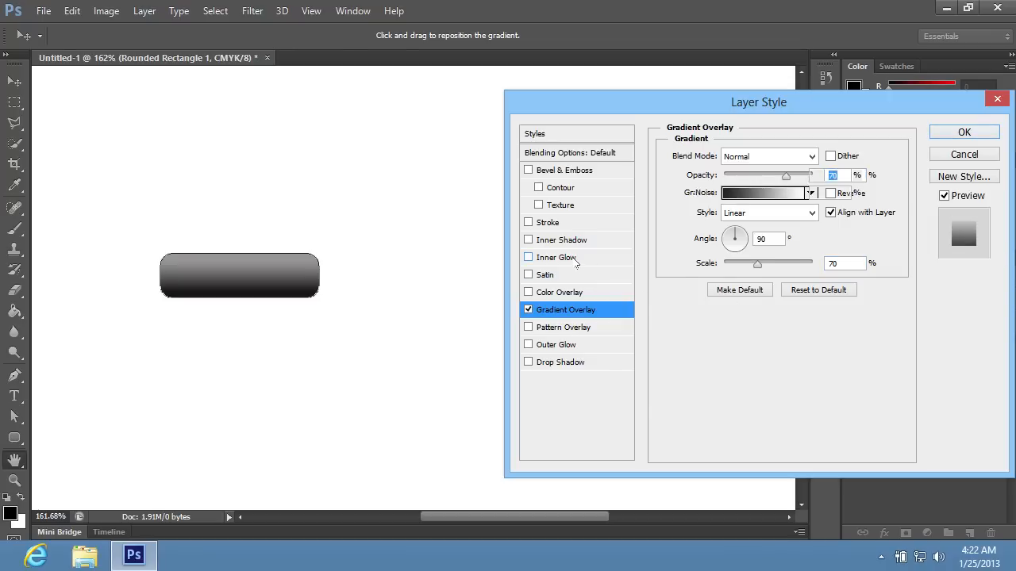
pyautogui.click(528, 257)
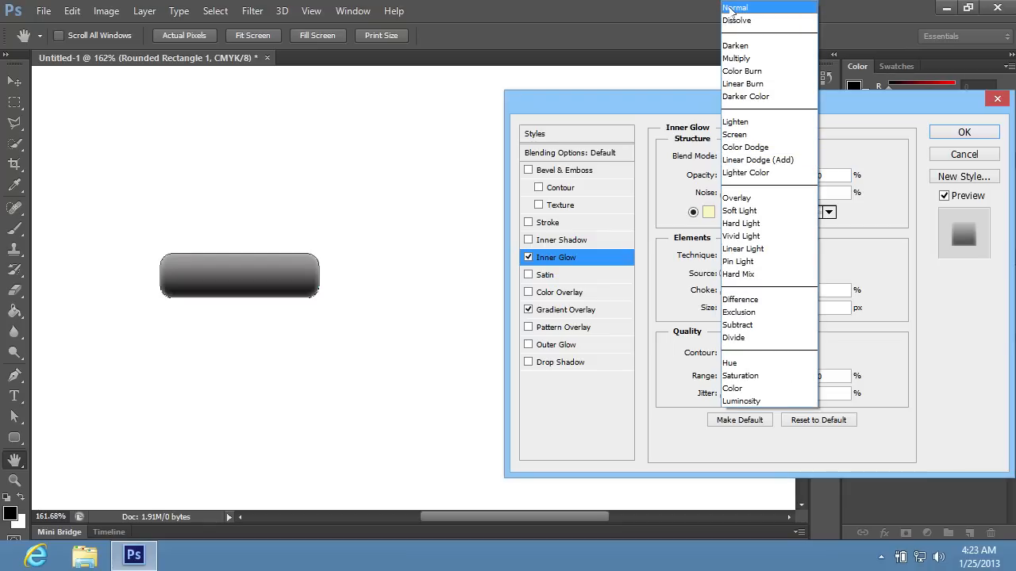
# Set the Inner Glow blend mode and enable a multiply Drop Shadow at 75% opacity, 5 px distance.
pyautogui.click(733, 8)
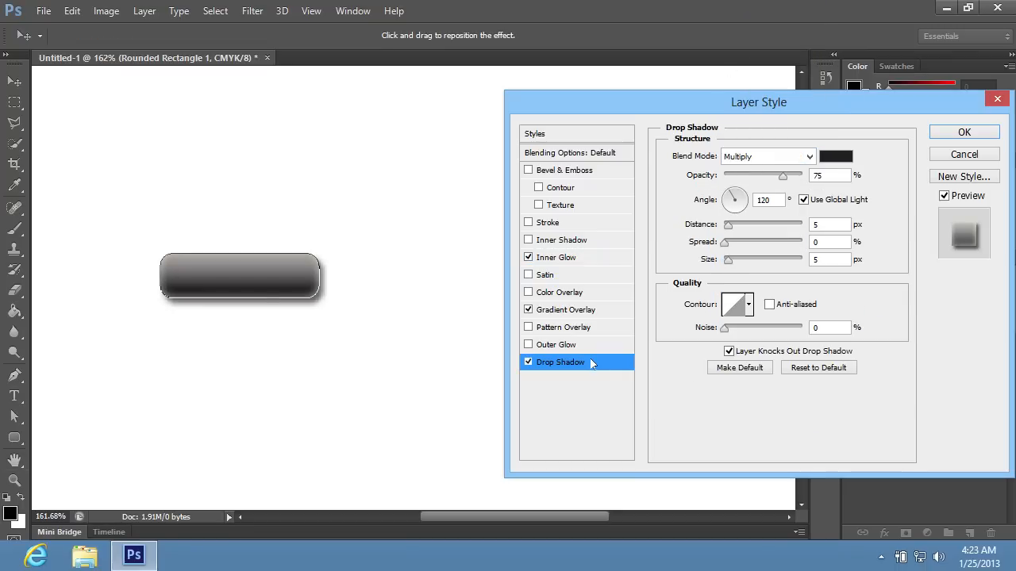
# Soften the Drop Shadow to 40% opacity with 0 distance and add a black Stroke.
pyautogui.write('40')
pyautogui.write('0')
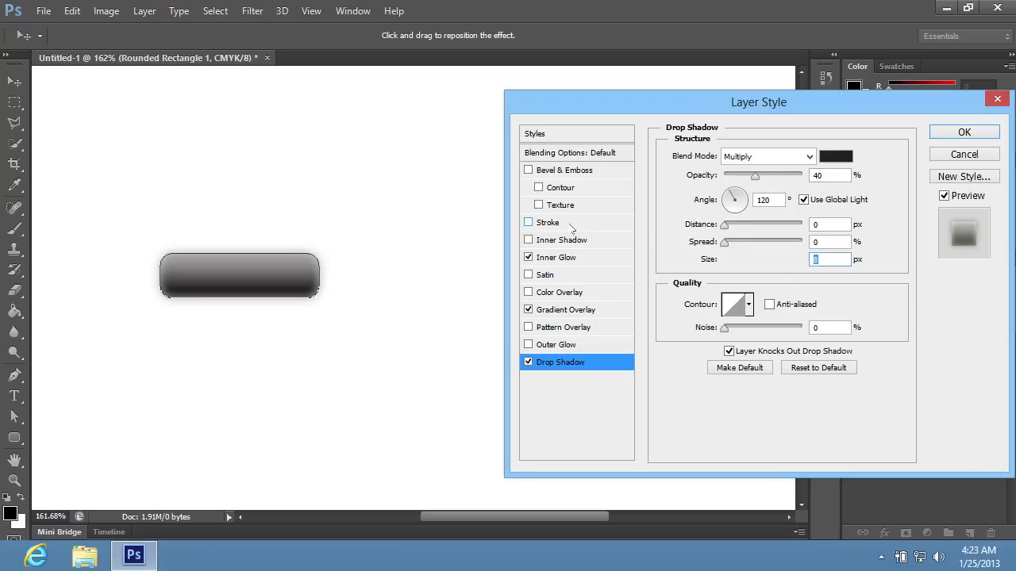
pyautogui.click(527, 222)
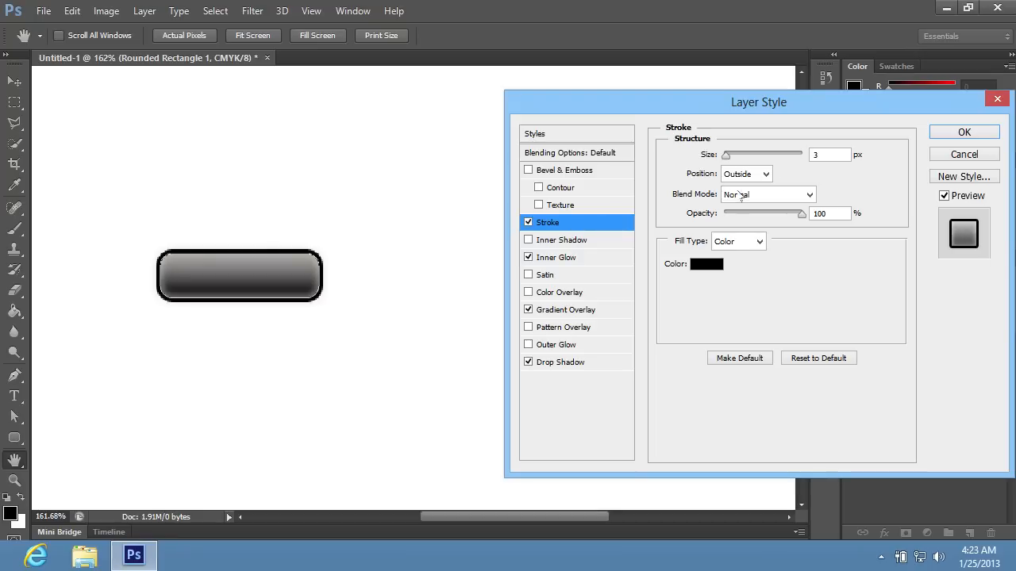
# Make the Stroke 1 px in grey 9da0a0 and apply the layer style.
pyautogui.write('1')
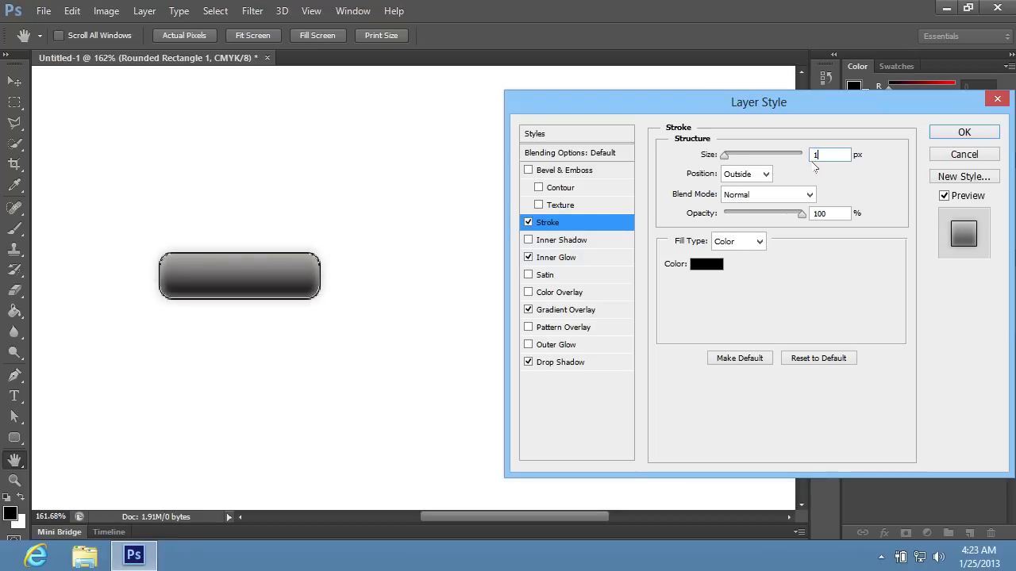
pyautogui.click(704, 263)
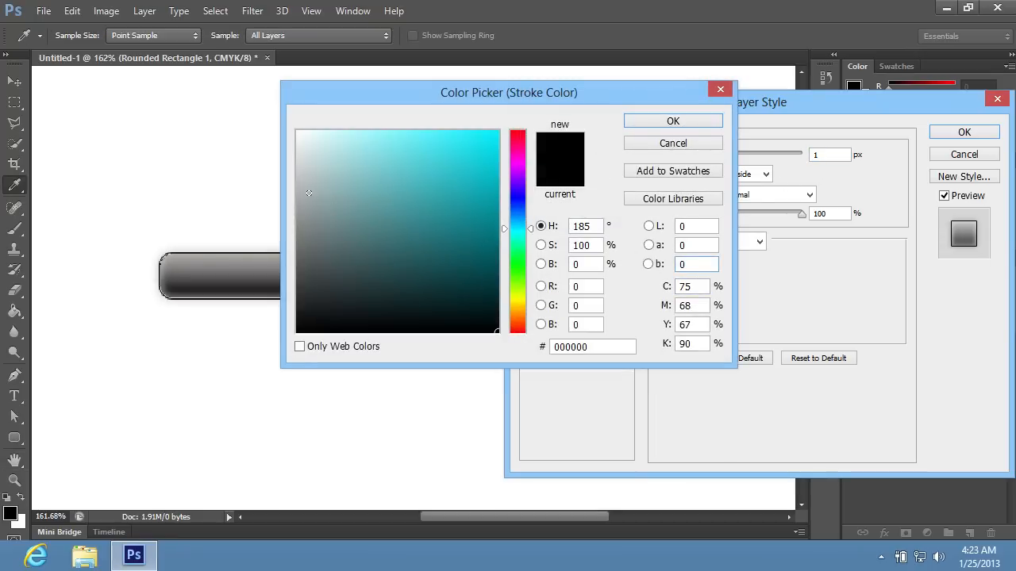
pyautogui.click(296, 189)
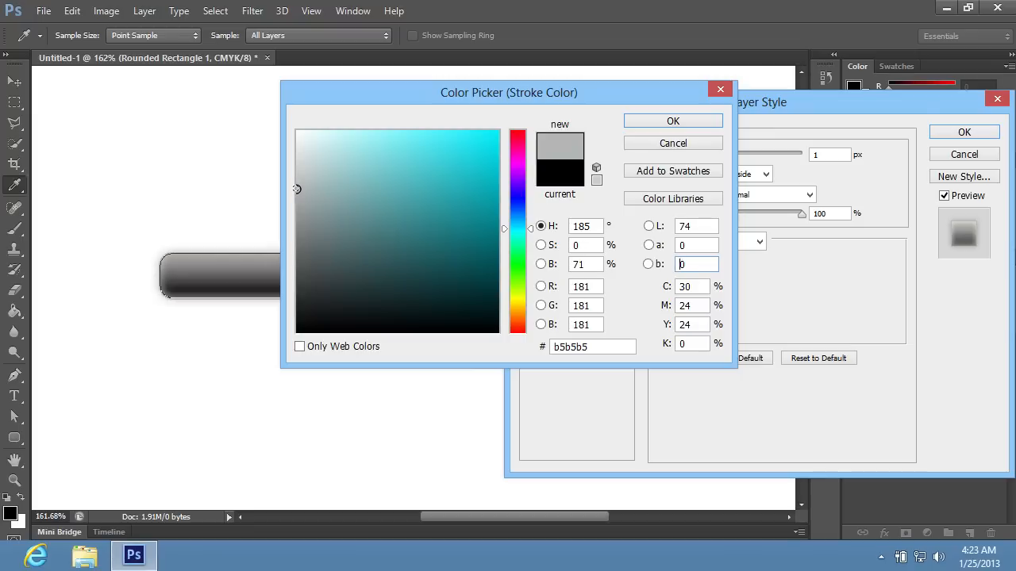
pyautogui.click(300, 204)
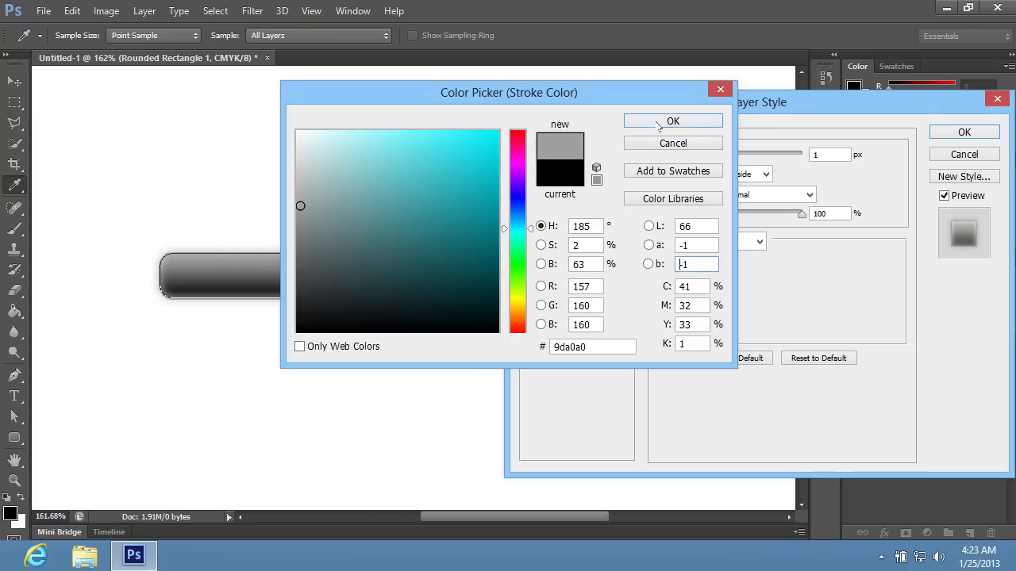
pyautogui.click(673, 120)
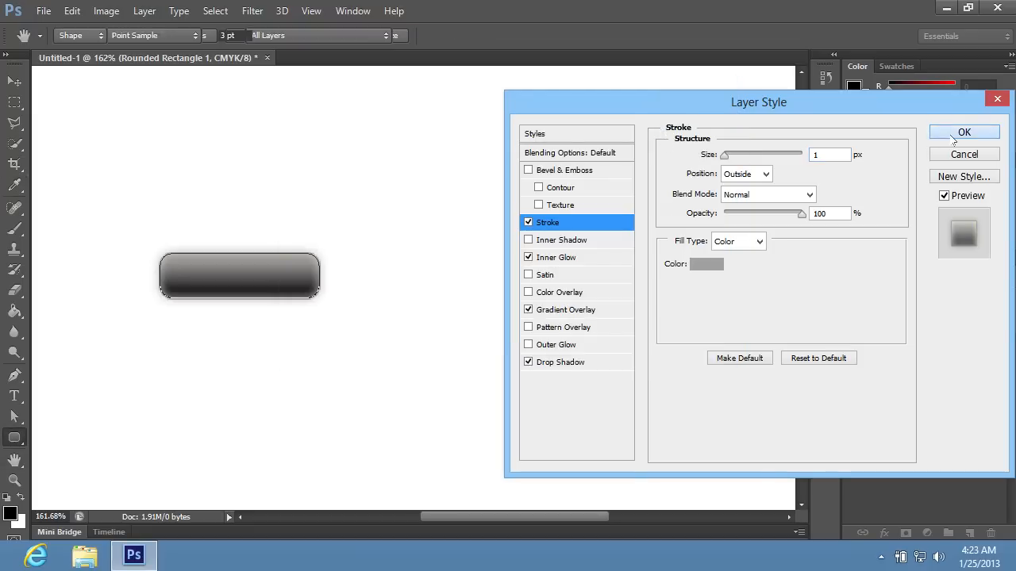
pyautogui.click(963, 131)
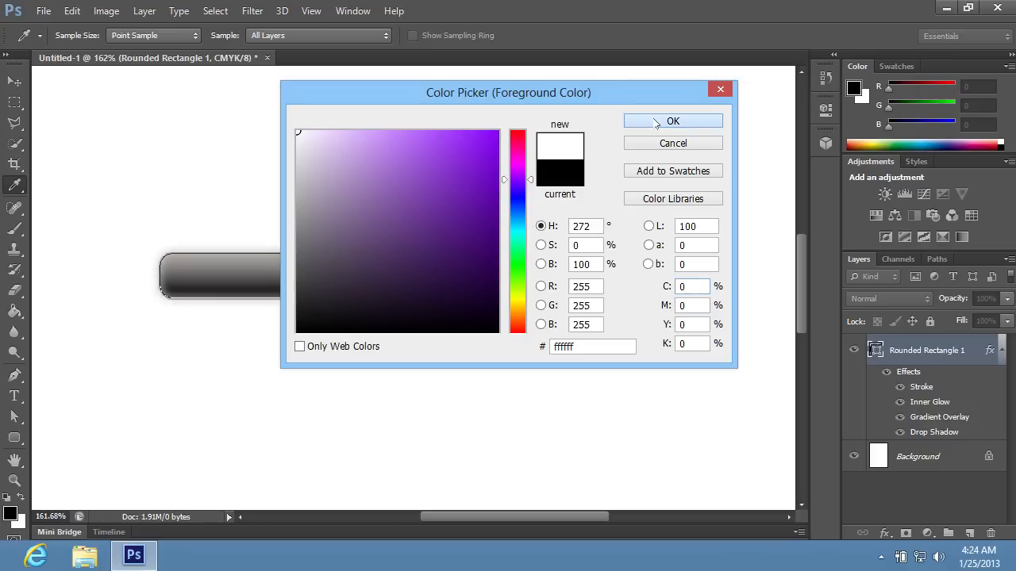
# Type the word BUTTON in white over the rounded rectangle.
pyautogui.click(673, 120)
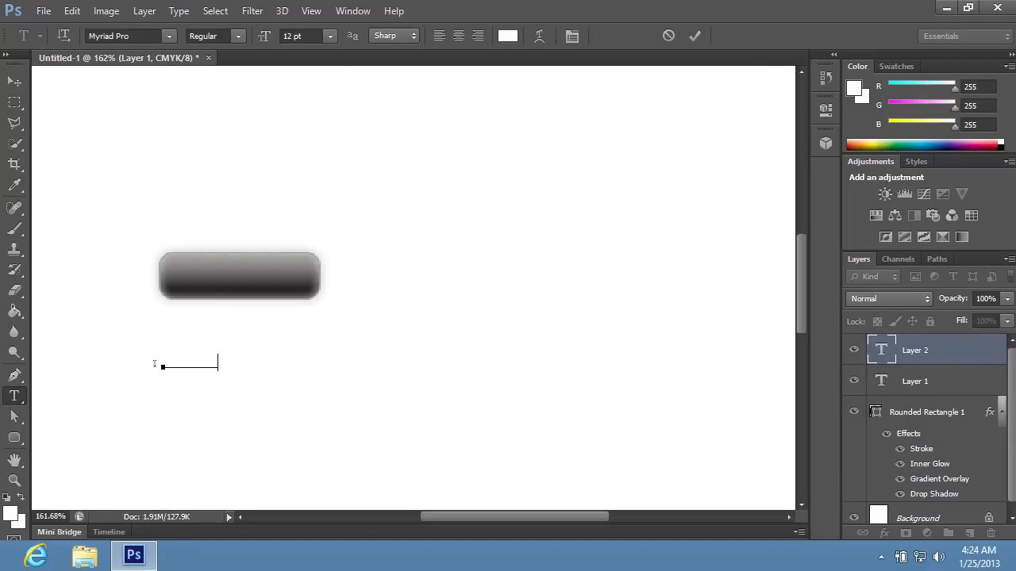
pyautogui.write('BUTTON')
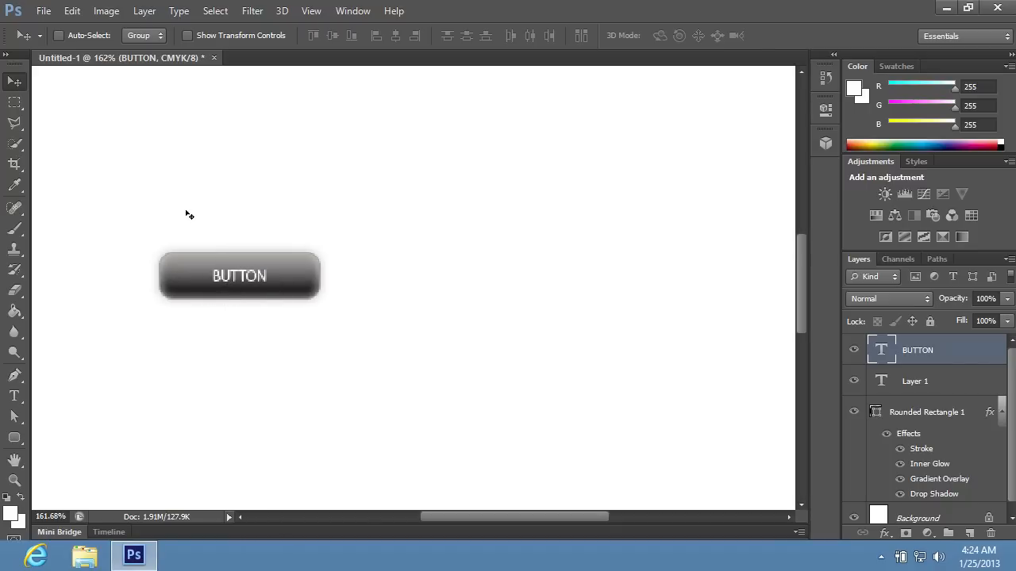
# Free Transform the BUTTON text layer to fill most of the button.
pyautogui.click(72, 9)
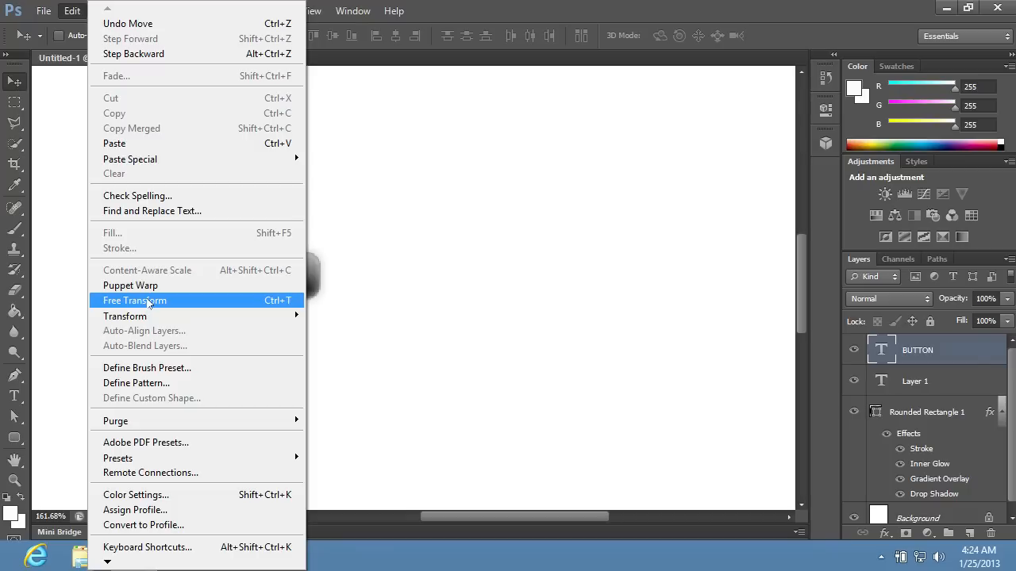
pyautogui.click(133, 300)
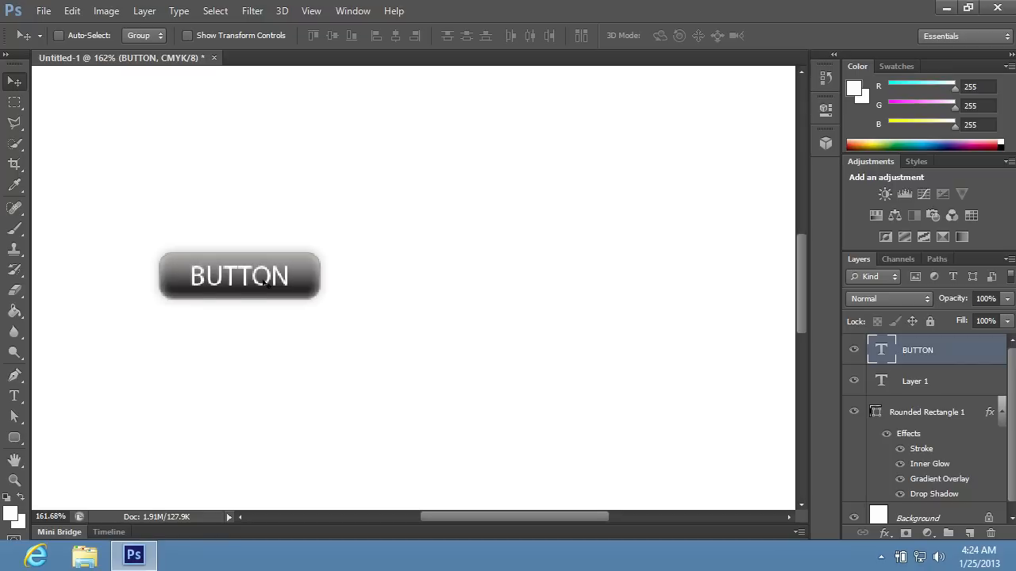
pyautogui.moveTo(64, 413)
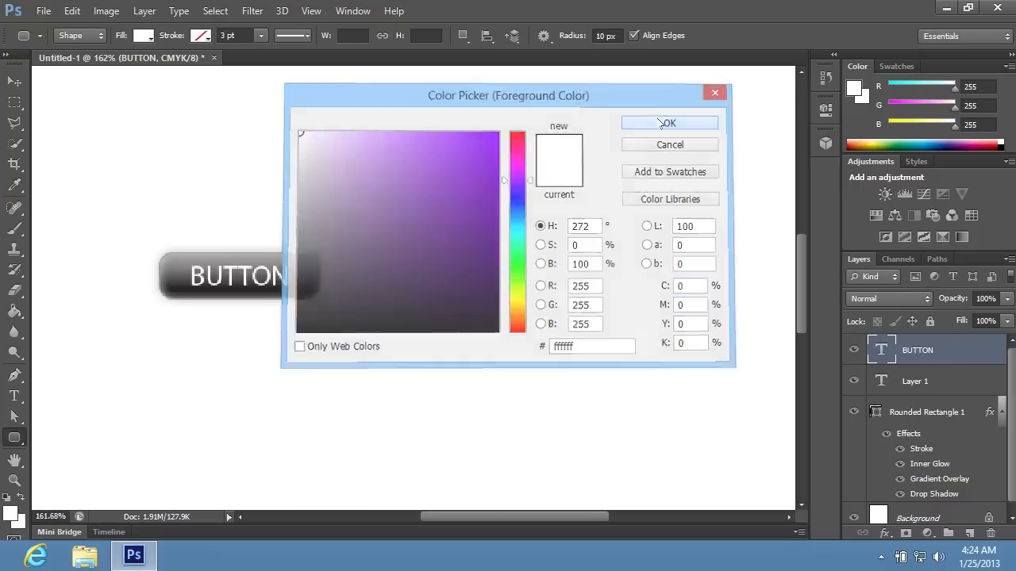
# Make white the highlight colour, then return to the BUTTON text layer.
pyautogui.click(669, 123)
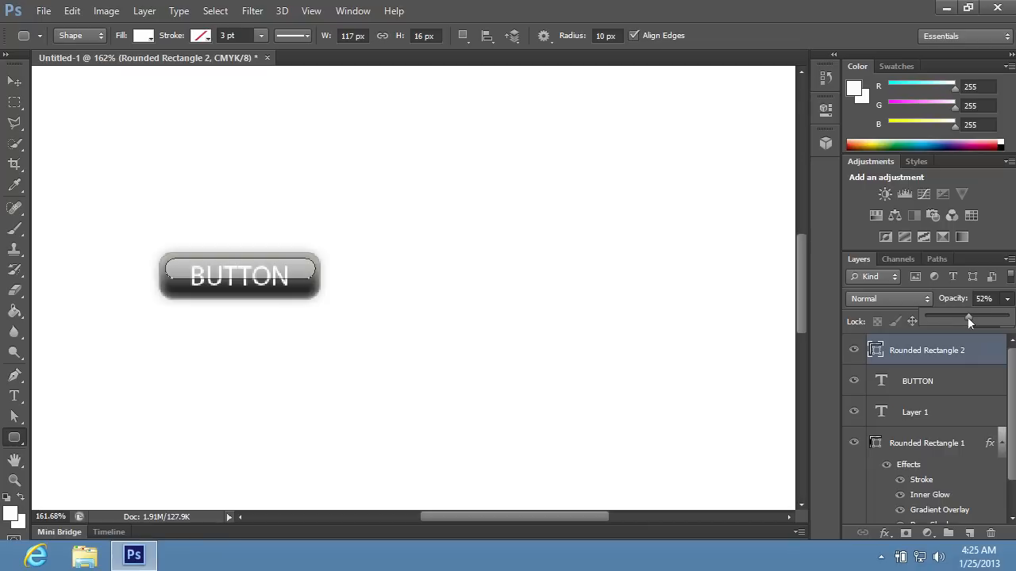
pyautogui.click(918, 381)
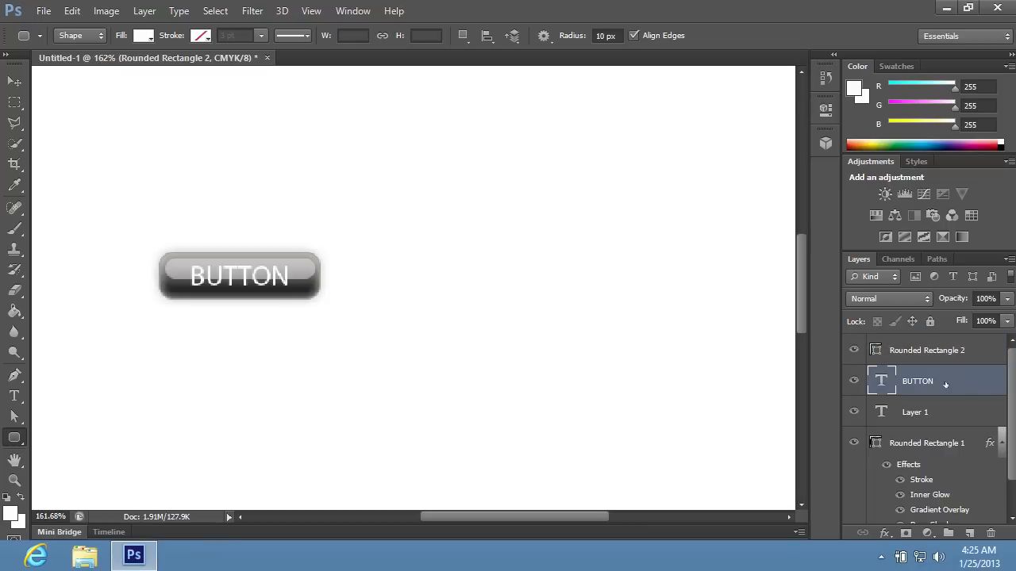